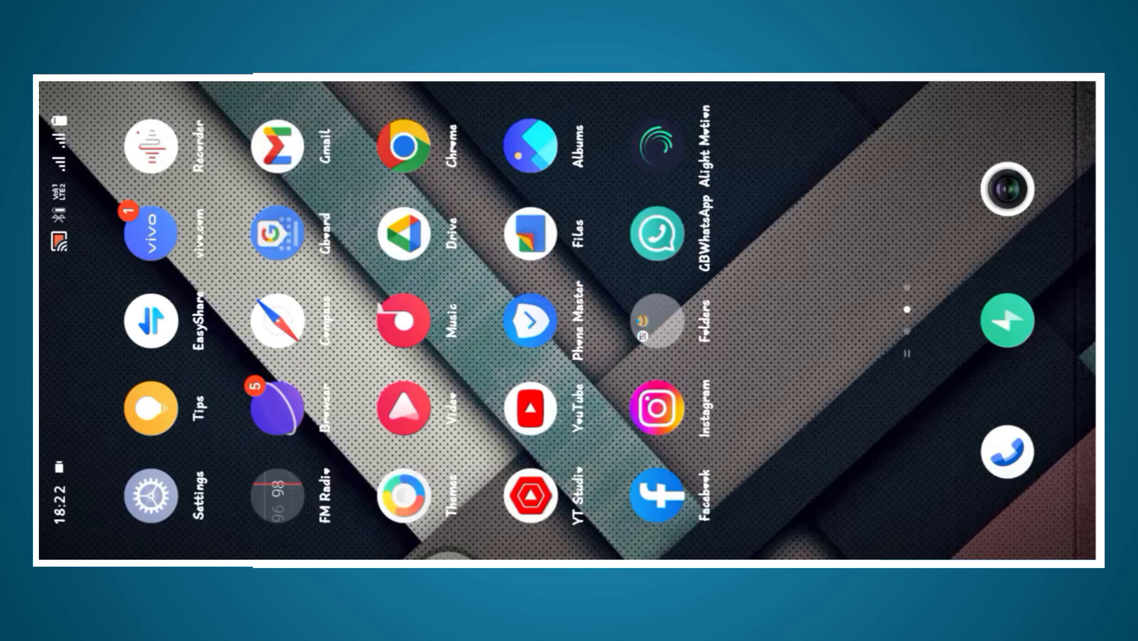
# Launch Alight Motion and open the 'Song Beat Mark By Tutorial Abhi' project.
pyautogui.click(658, 142)
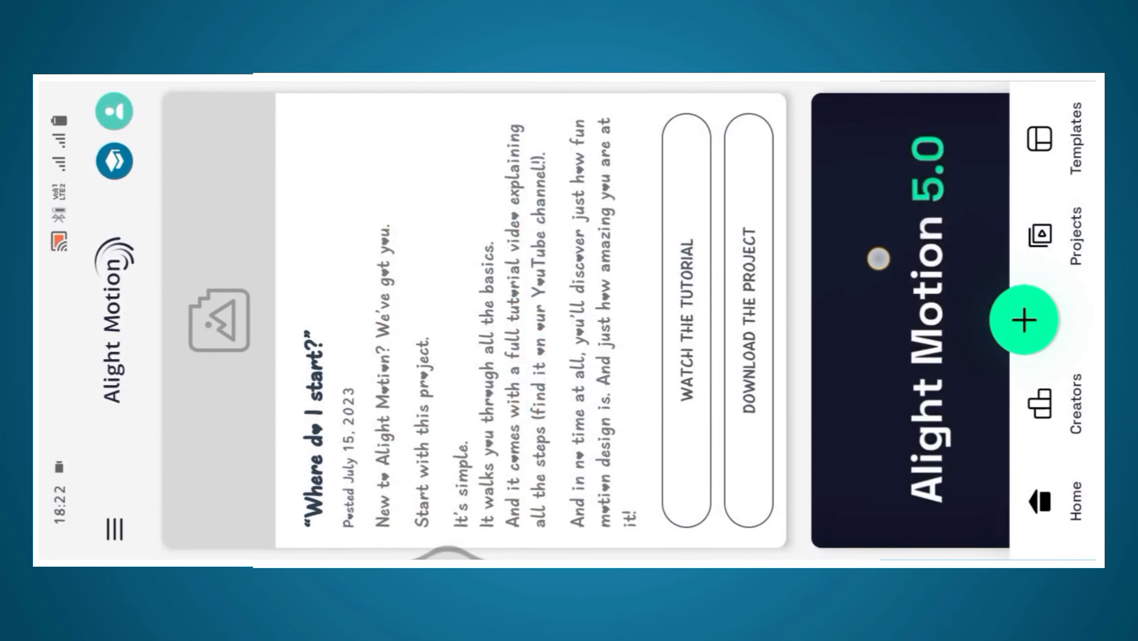
pyautogui.hscroll(-3)
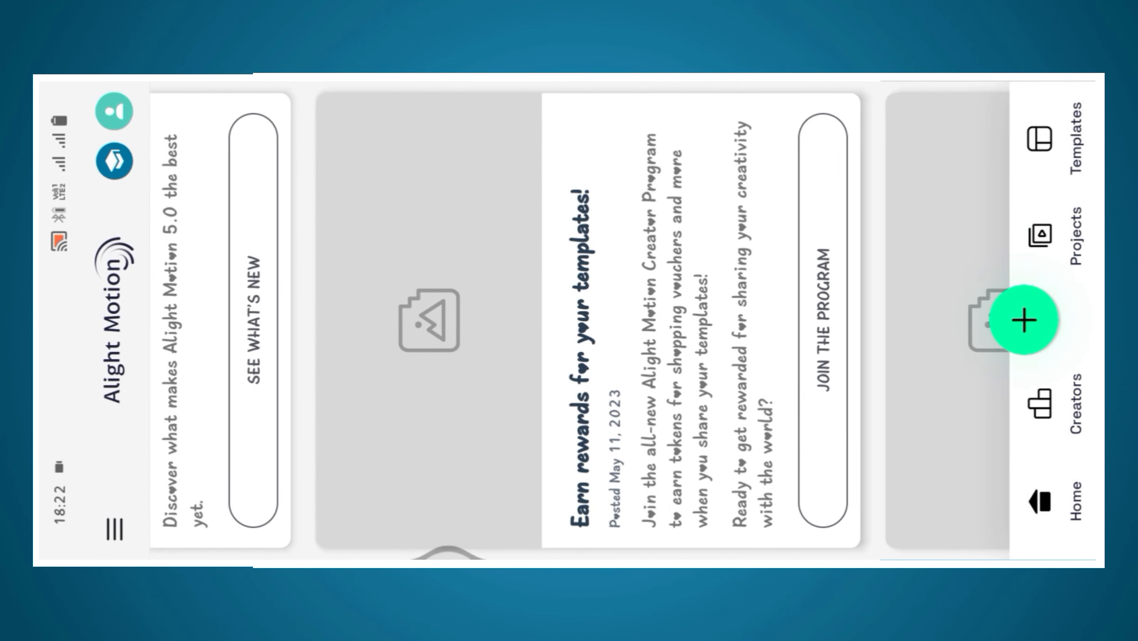
pyautogui.click(1040, 234)
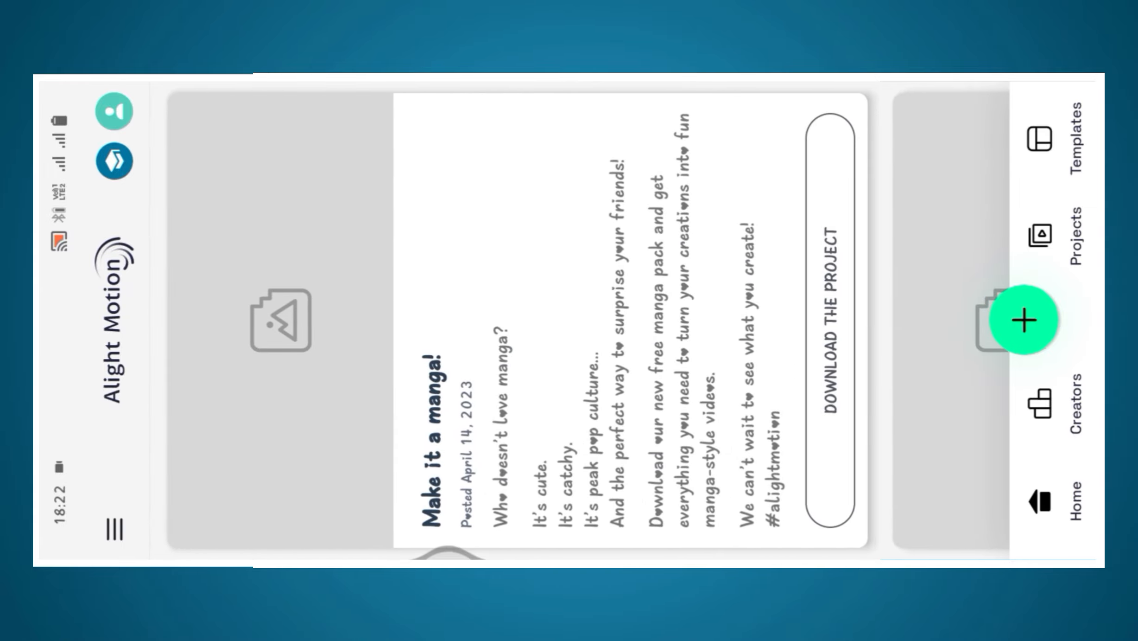
pyautogui.hscroll(-3)
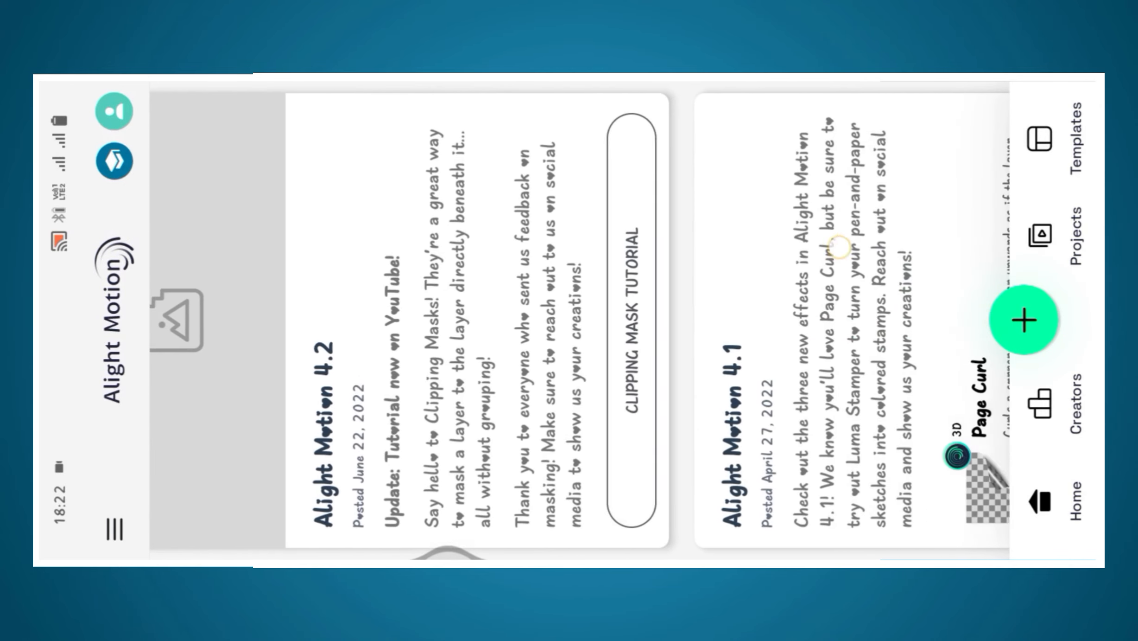
pyautogui.click(1065, 225)
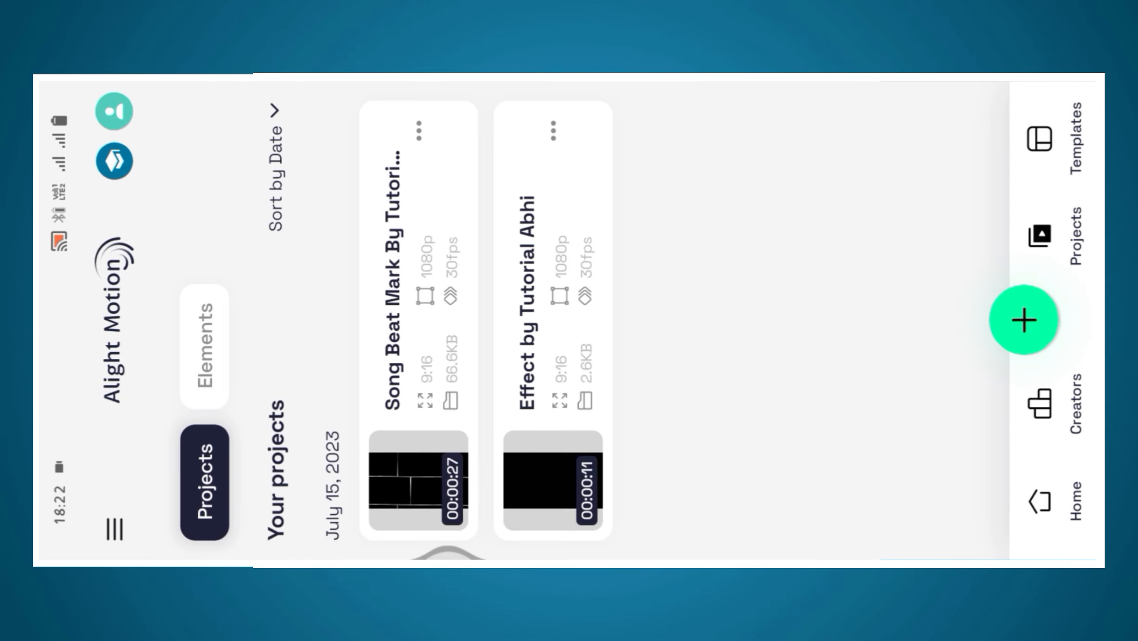
pyautogui.click(418, 483)
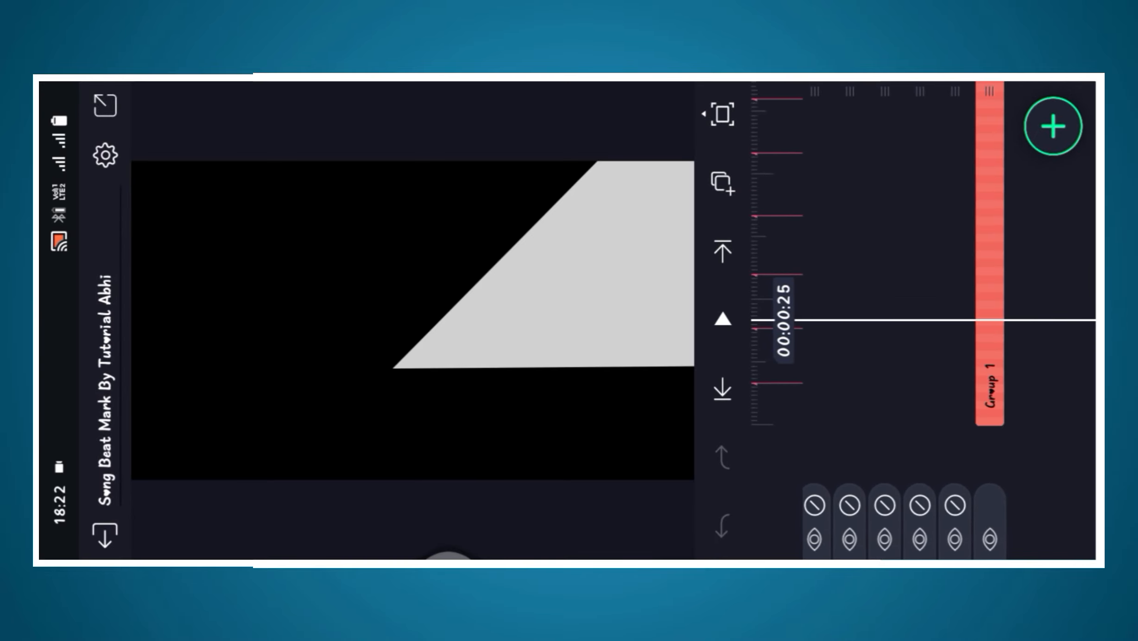
# Add a song from the Audio library to the project timeline.
pyautogui.click(1053, 126)
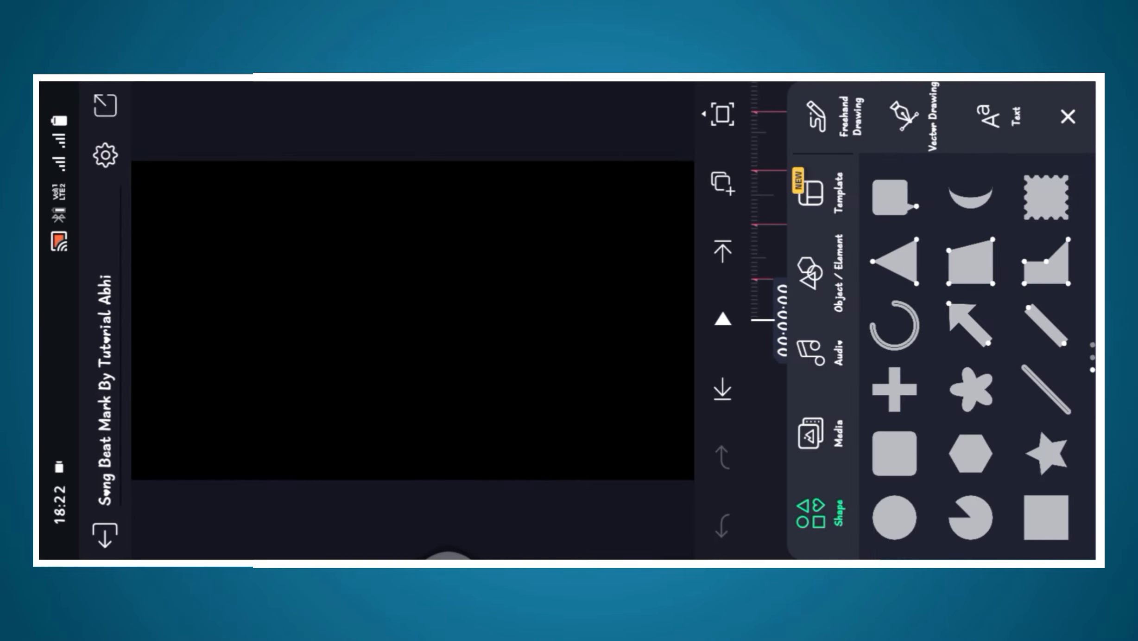
pyautogui.click(834, 341)
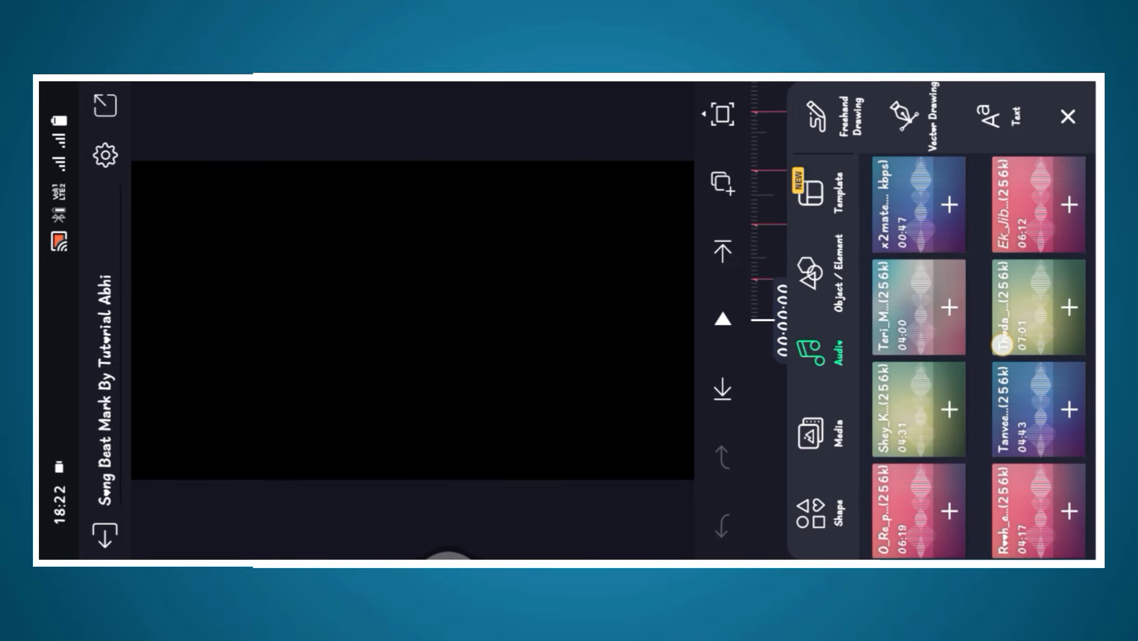
pyautogui.click(947, 204)
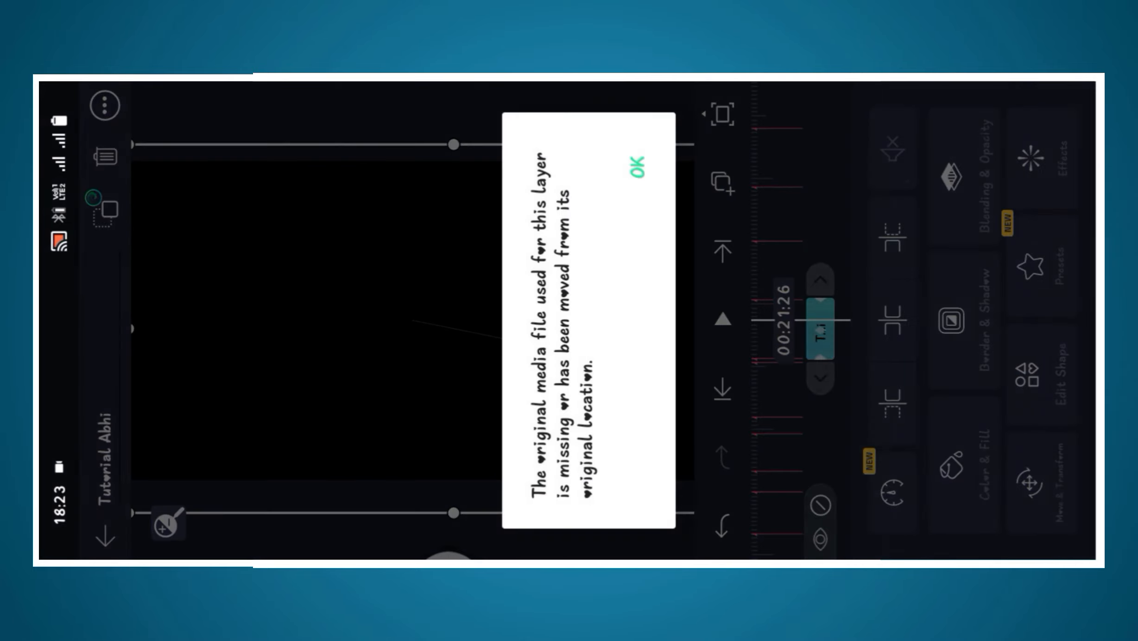
# Dismiss the missing-media alert and fill the 00:21:26 shape layer with an image.
pyautogui.click(635, 165)
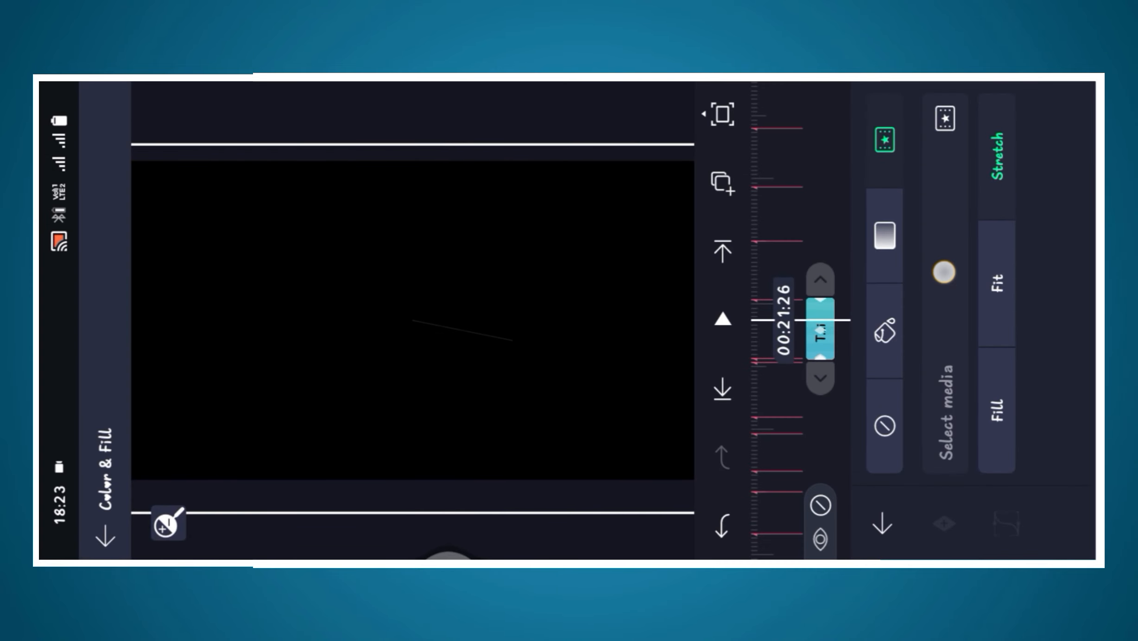
pyautogui.click(945, 417)
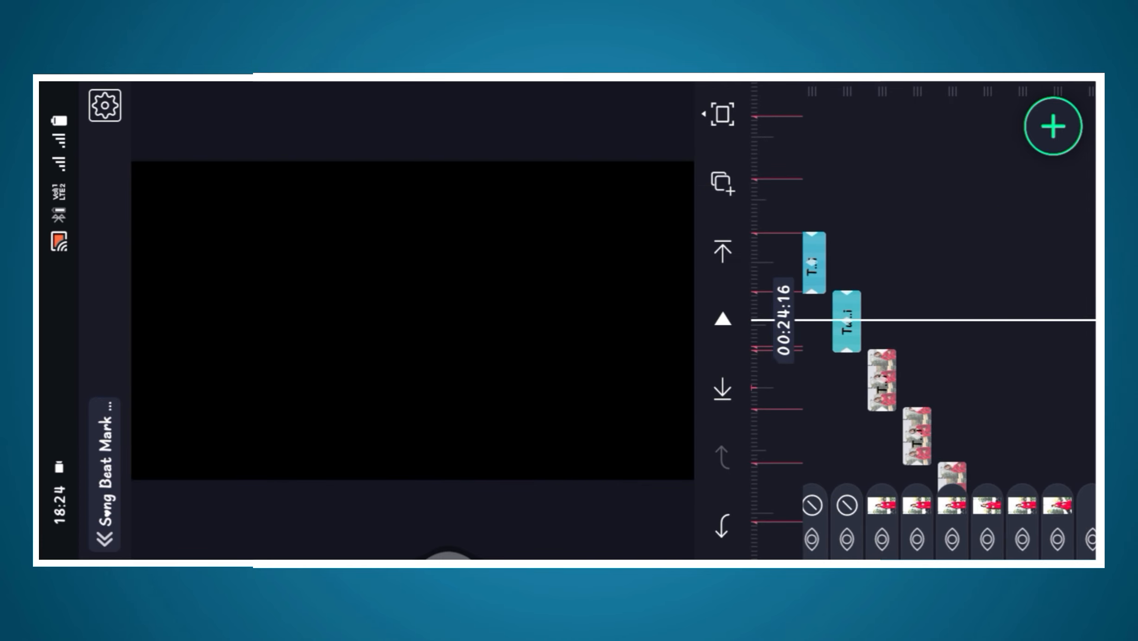
# Select the 00:25:01 shape layer and dismiss its missing-media alert.
pyautogui.click(842, 319)
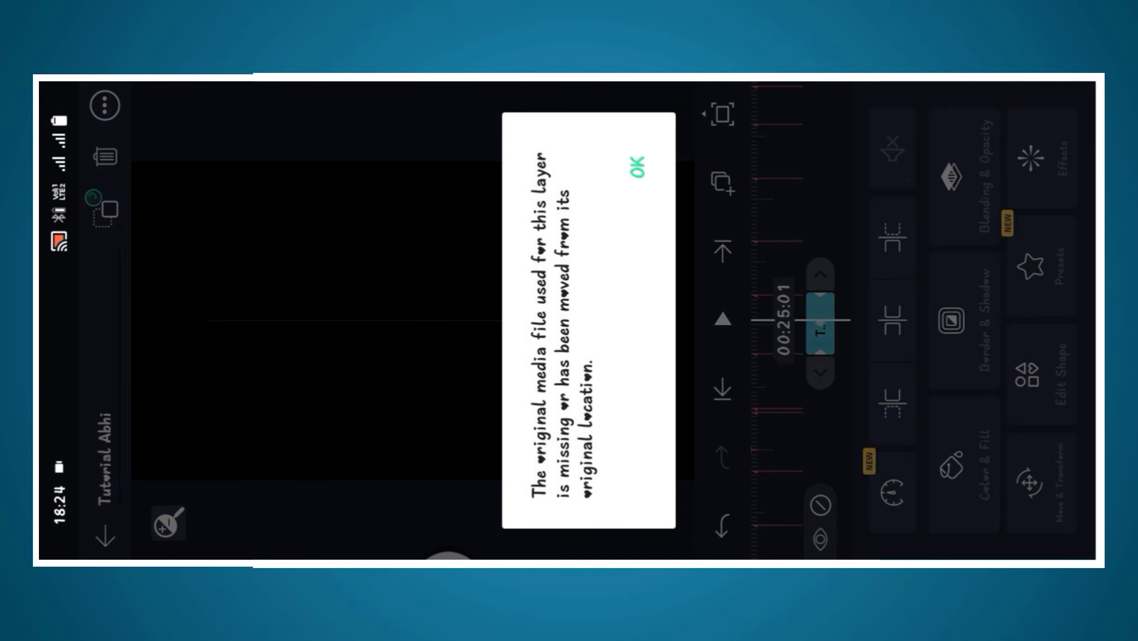
pyautogui.click(634, 167)
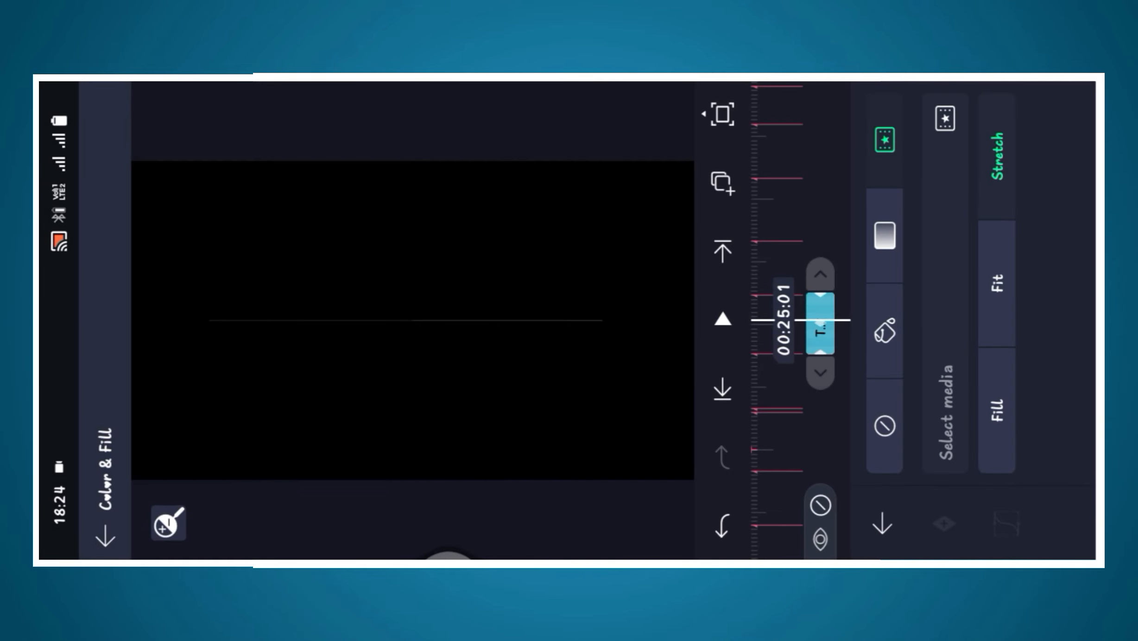